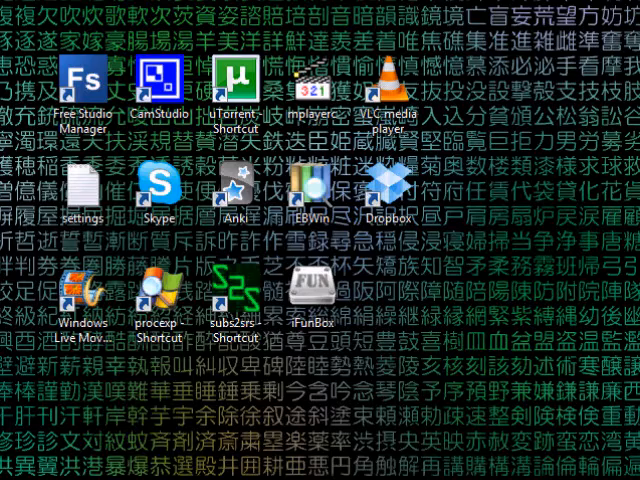
Launch Anki from the desktop, browse the shared plugins list and check the plugin startup settings
double_click(228, 196)
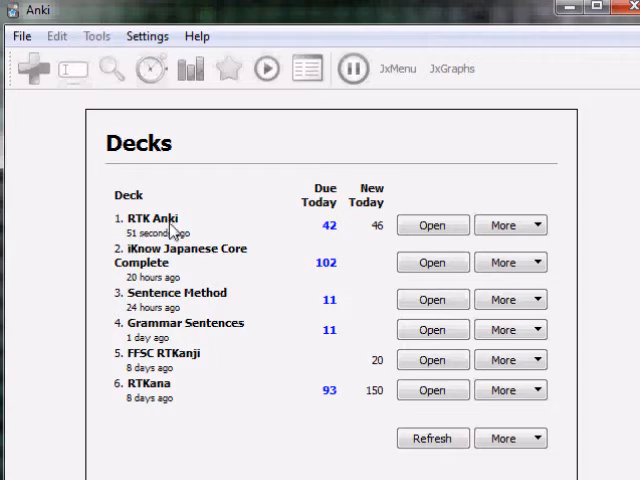
mouse_move(178, 276)
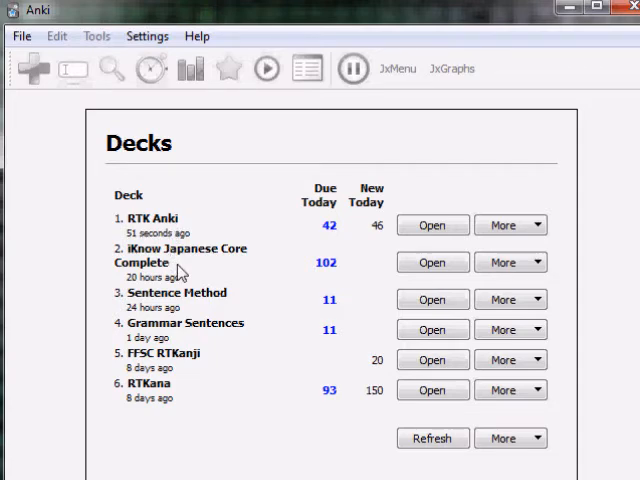
left_click(22, 36)
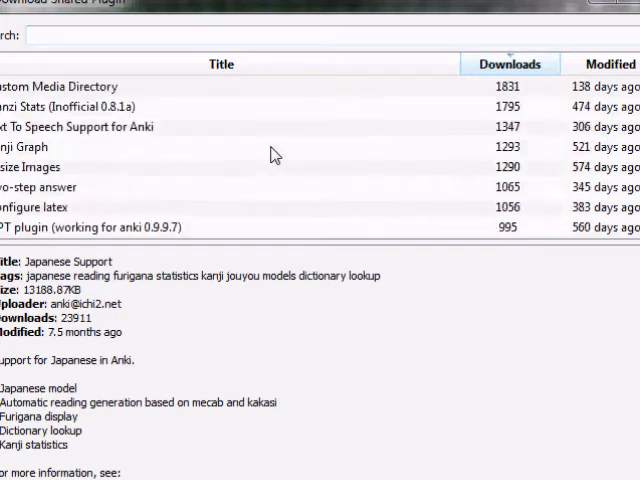
scroll("down", 3)
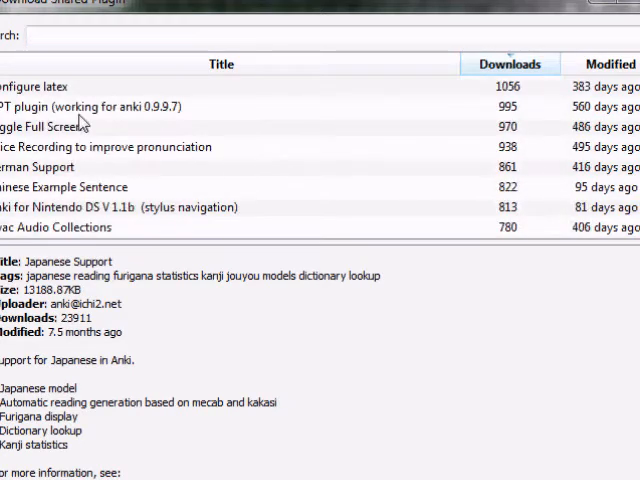
left_click(100, 108)
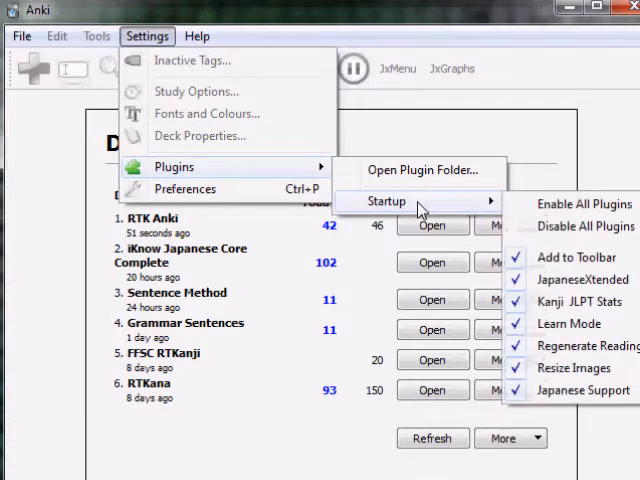
left_click(424, 168)
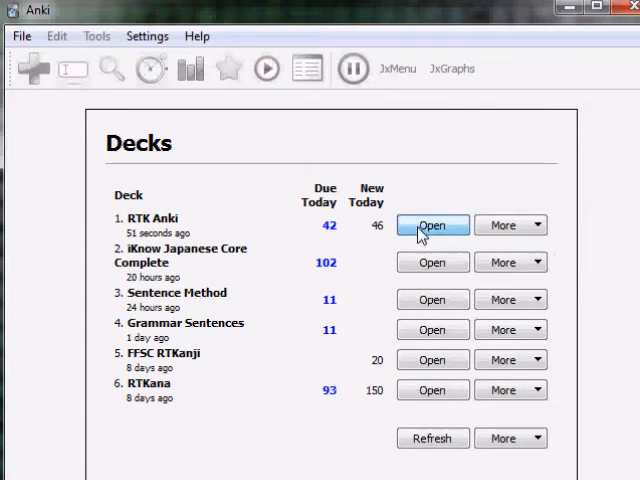
Show seen-kanji statistics for RTK Anki's 3395 seen cards via Tools > Kanji Stats (Seen)
left_click(432, 224)
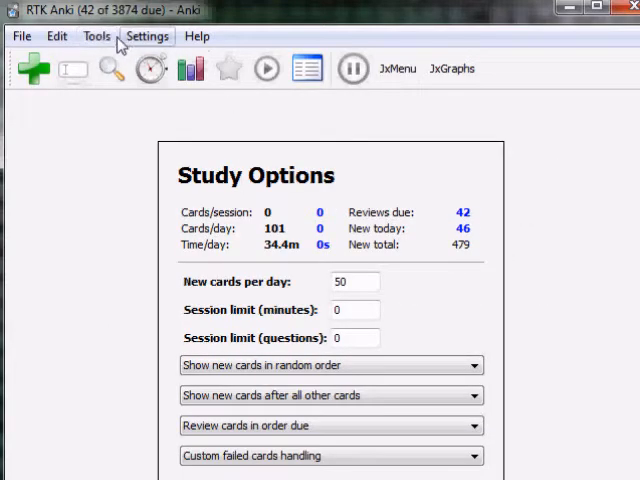
left_click(96, 36)
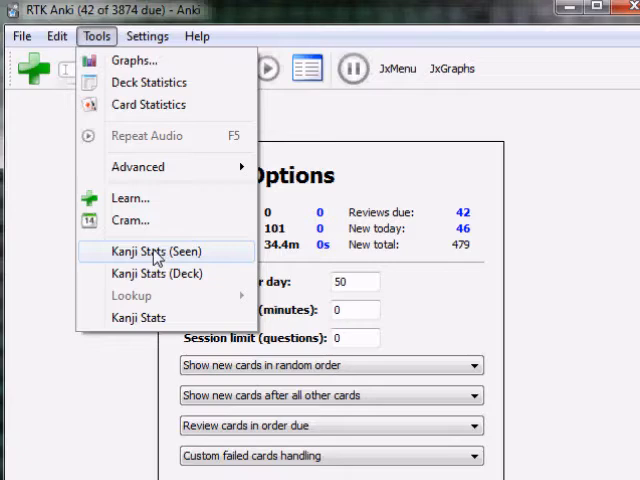
left_click(150, 252)
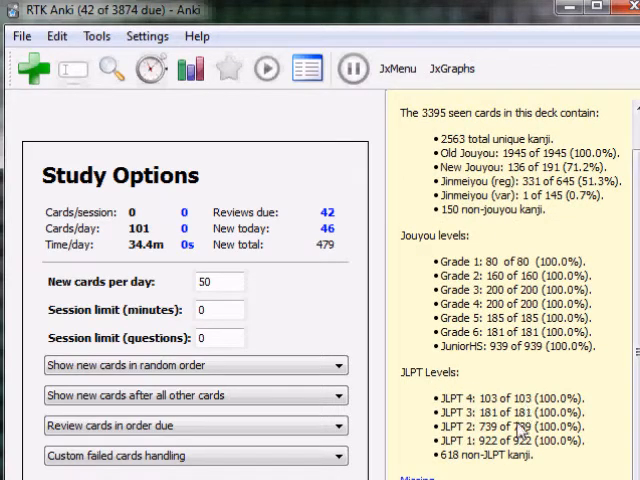
mouse_move(500, 456)
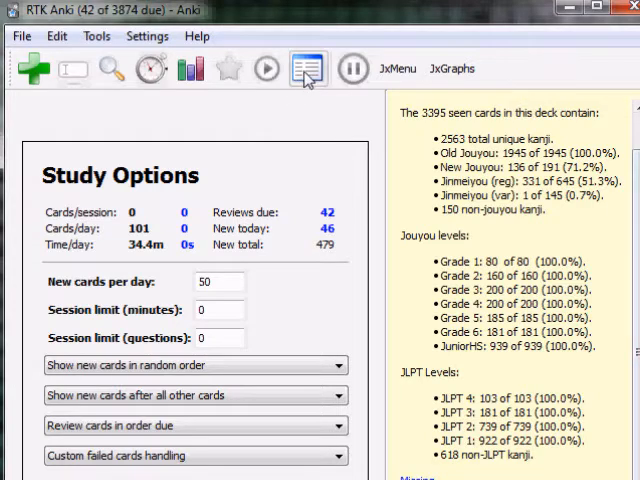
Switch to iKnow Japanese Core Complete and show its seen-kanji statistics: 4228 cards, 192 non-JLPT kanji
left_click(308, 68)
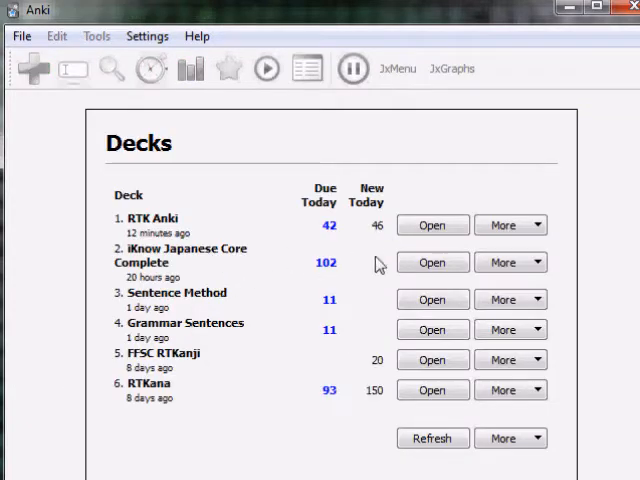
left_click(432, 262)
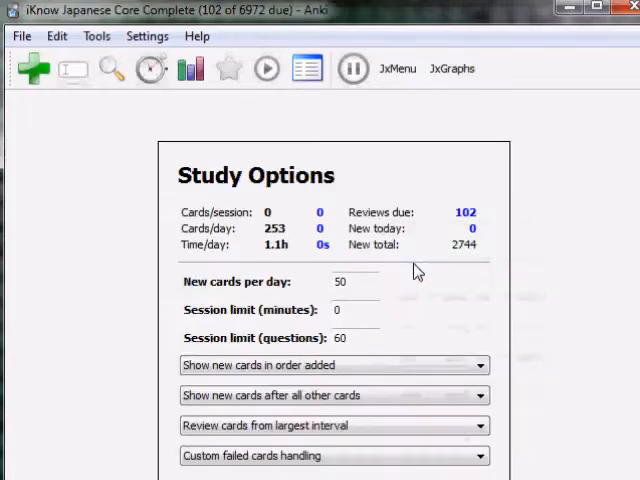
left_click(96, 36)
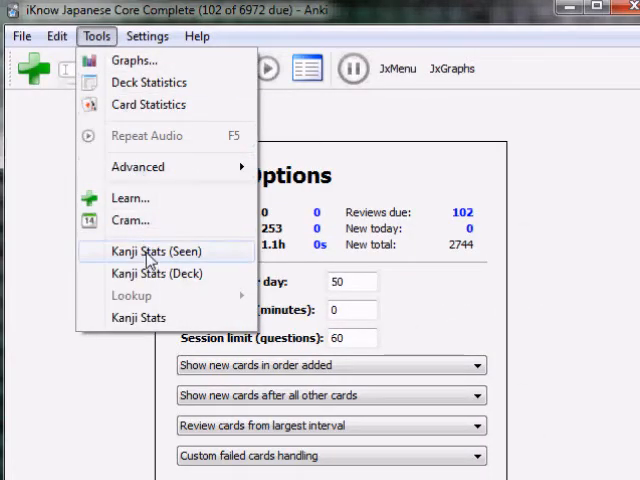
left_click(156, 252)
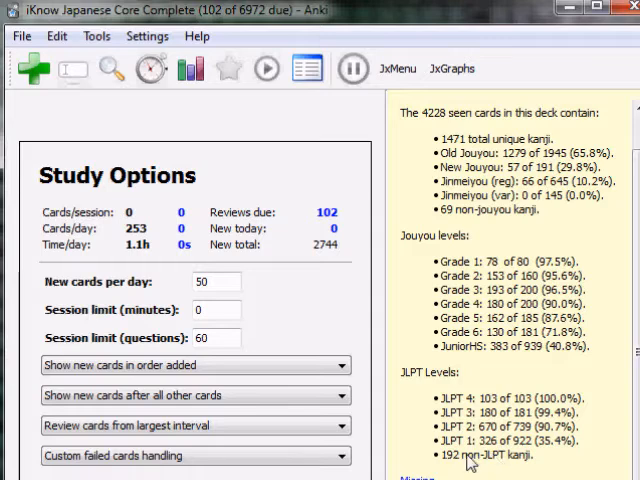
mouse_move(304, 100)
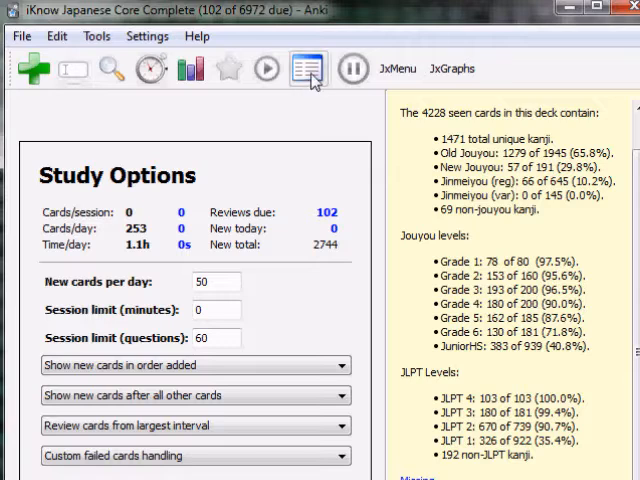
Return to the deck list and reopen RTK Anki's study options with 42 reviews due
left_click(308, 68)
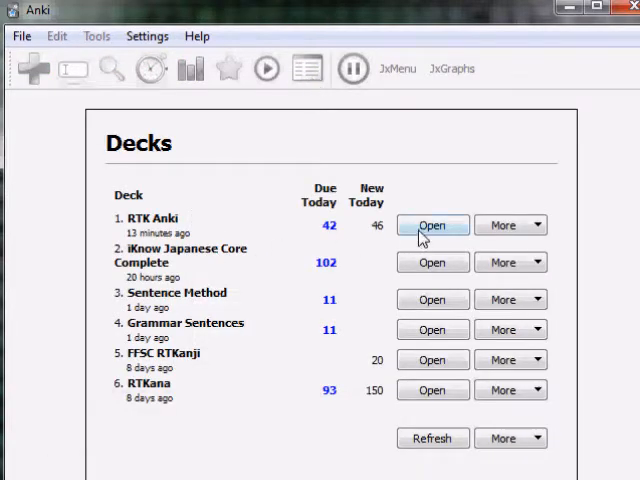
mouse_move(432, 224)
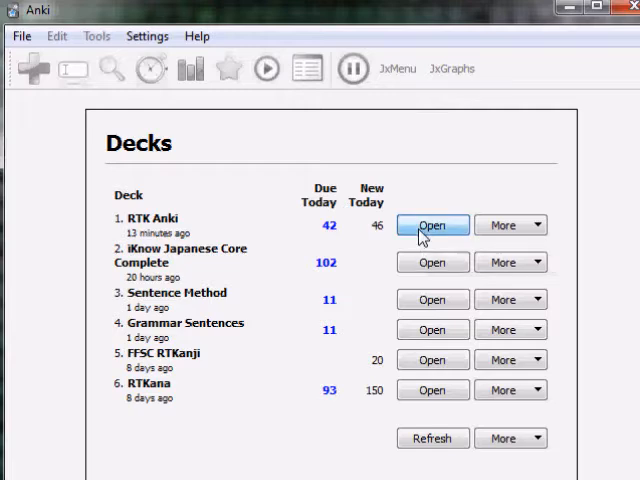
left_click(96, 36)
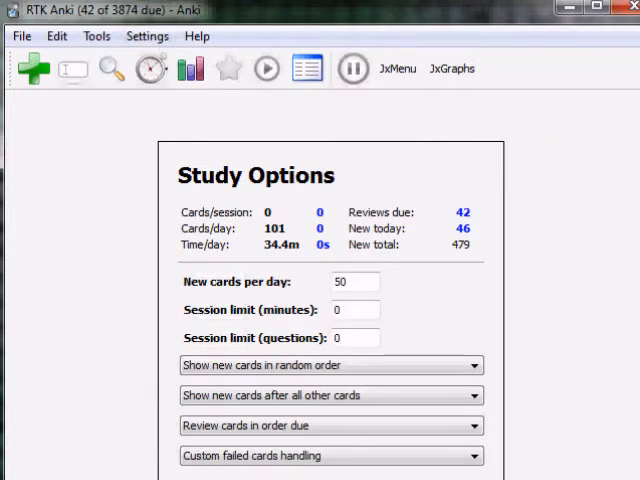
mouse_move(124, 120)
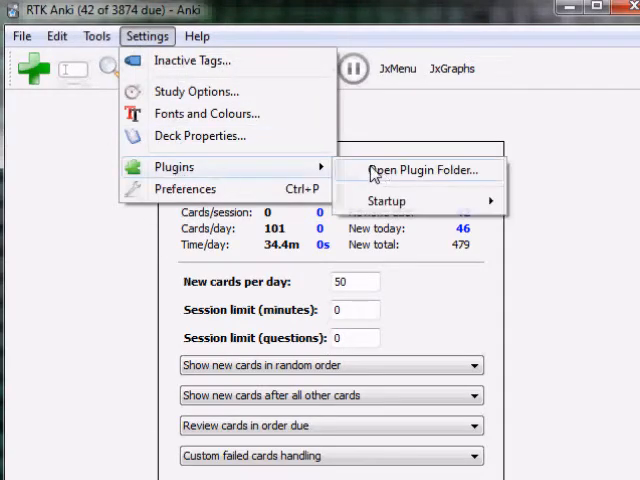
View the Kanji JLPT Stats plugin script from Anki's plugins folder in Notepad, down to the kanjiJLPT lists
left_click(422, 168)
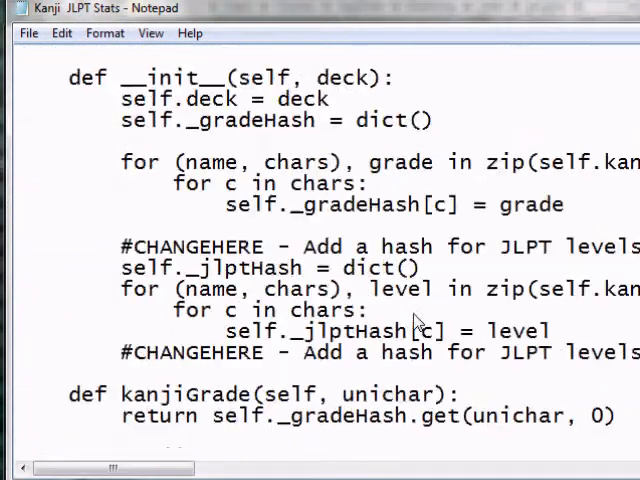
scroll("down", 3)
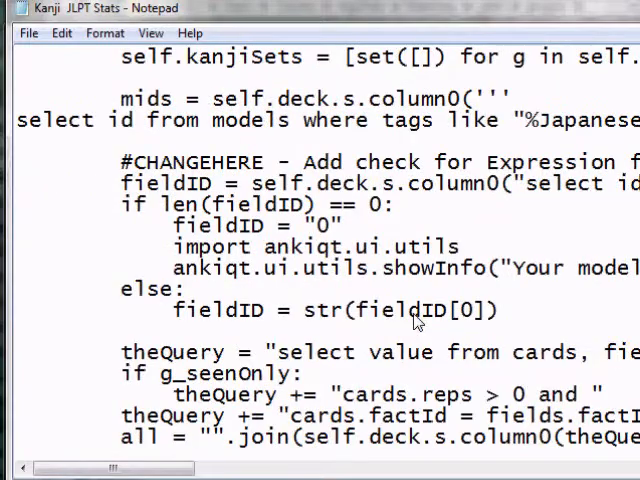
scroll("down", 3)
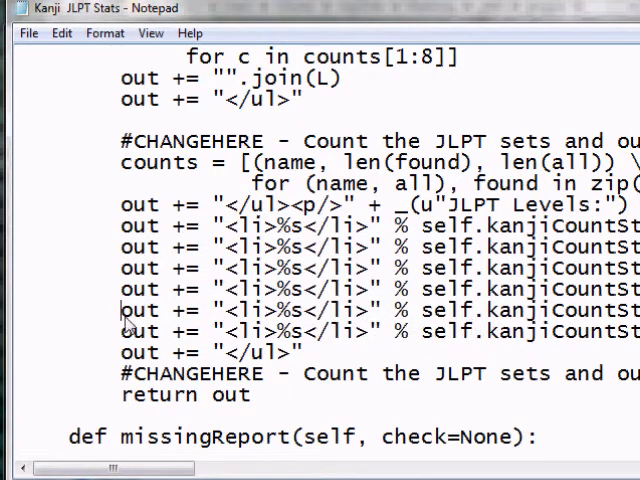
triple_click(300, 312)
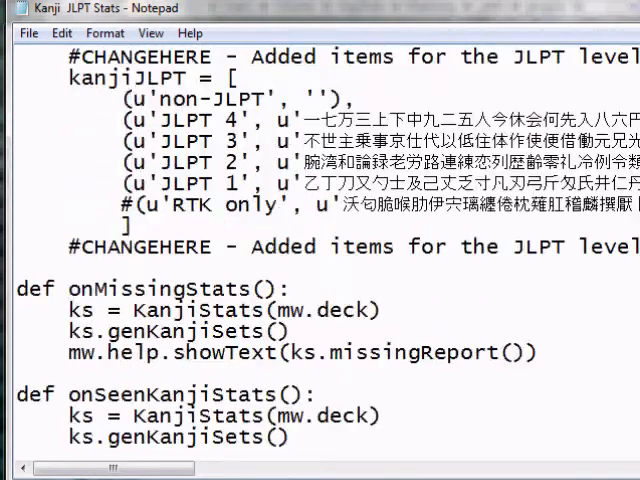
scroll("down", 3)
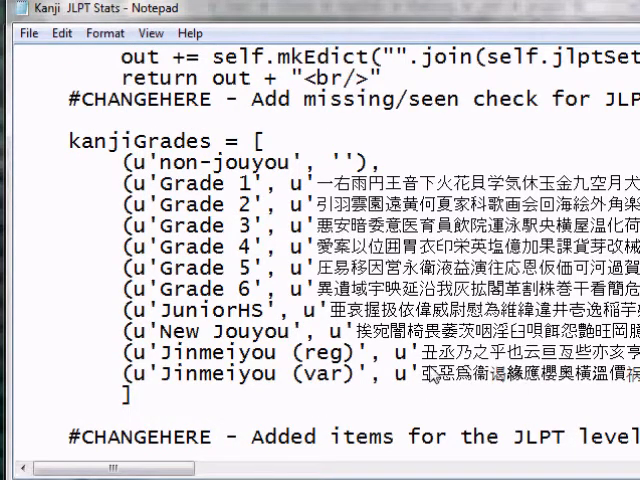
scroll("down", 3)
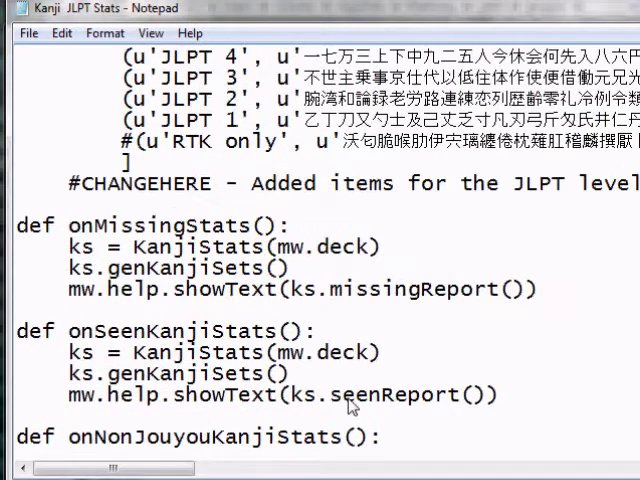
scroll("up", 3)
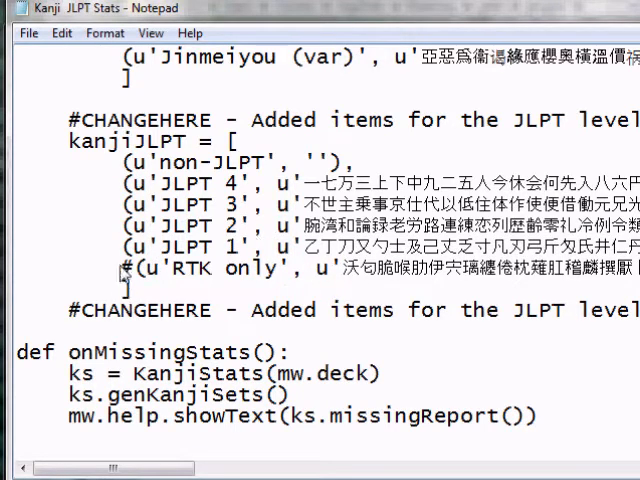
mouse_move(172, 276)
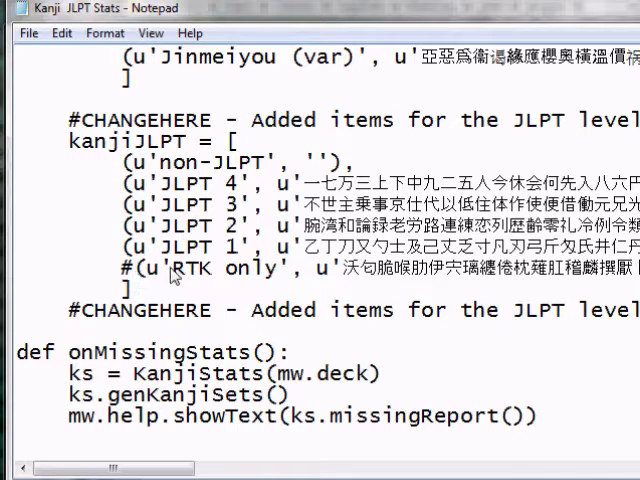
mouse_move(302, 280)
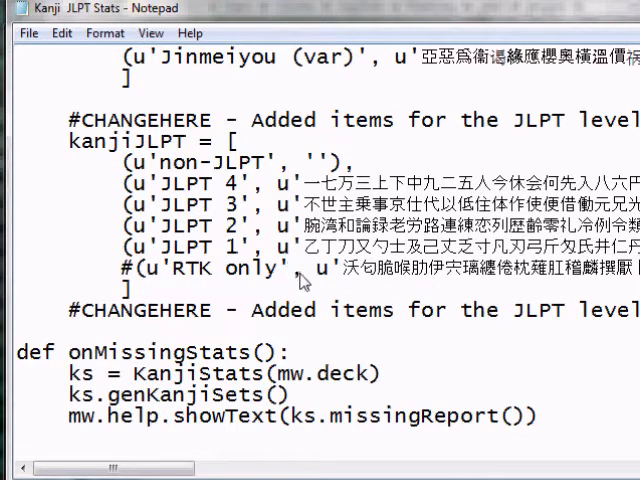
mouse_move(528, 380)
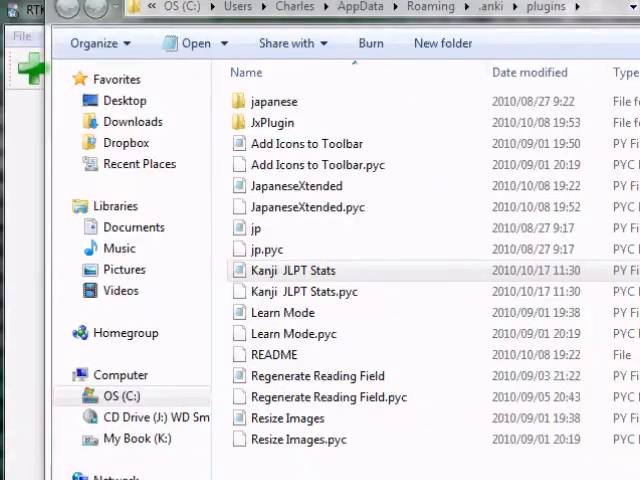
Reopen a plugin file from Anki's plugins folder in Explorer
double_click(292, 270)
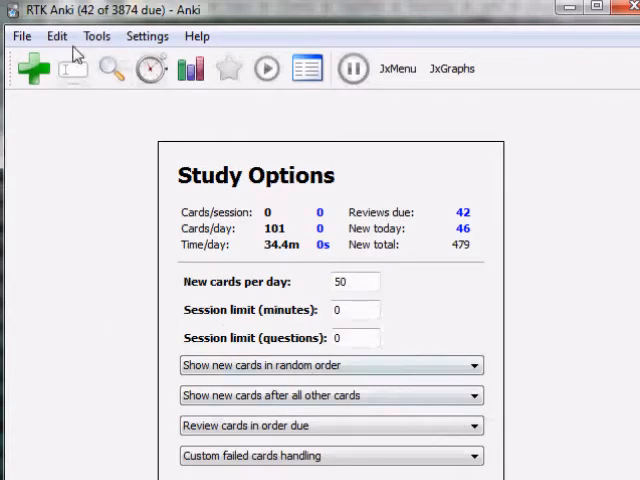
Show RTK Anki's seen-kanji statistics, now with an RTK-only JLPT entry, then go back to the deck list
left_click(96, 36)
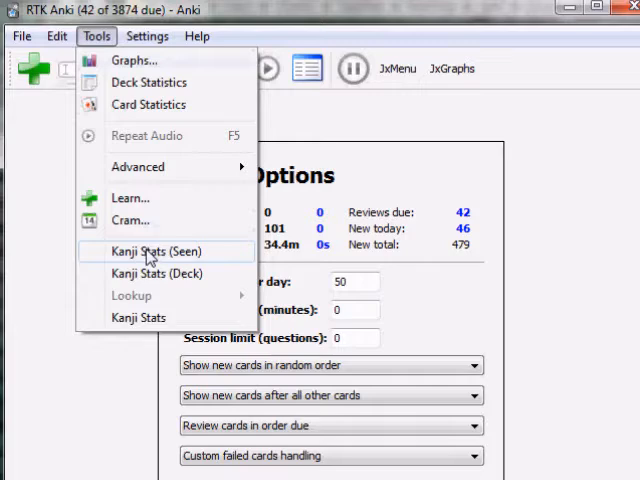
left_click(156, 252)
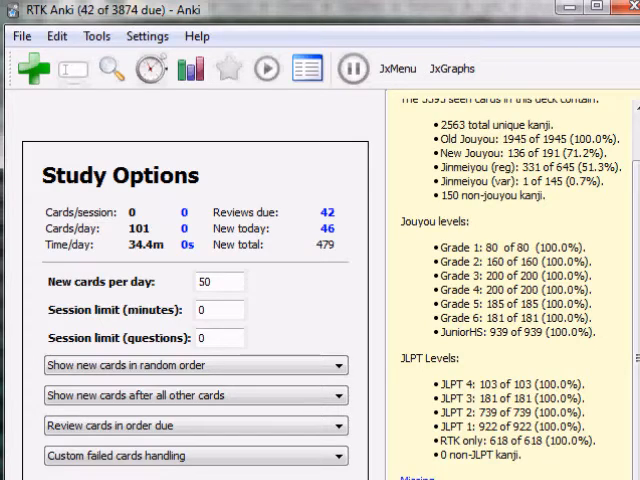
mouse_move(528, 222)
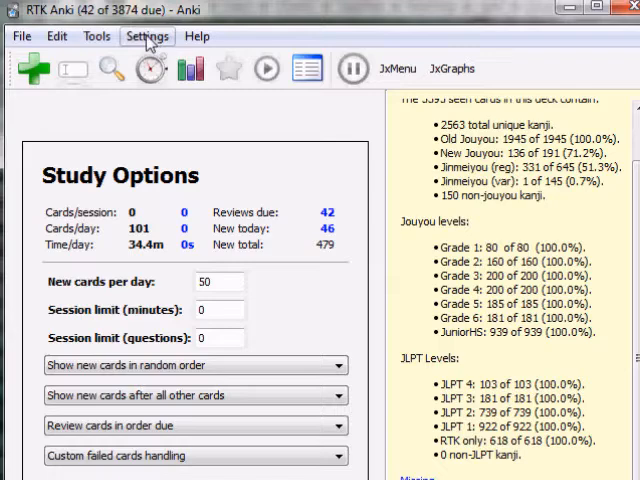
left_click(20, 36)
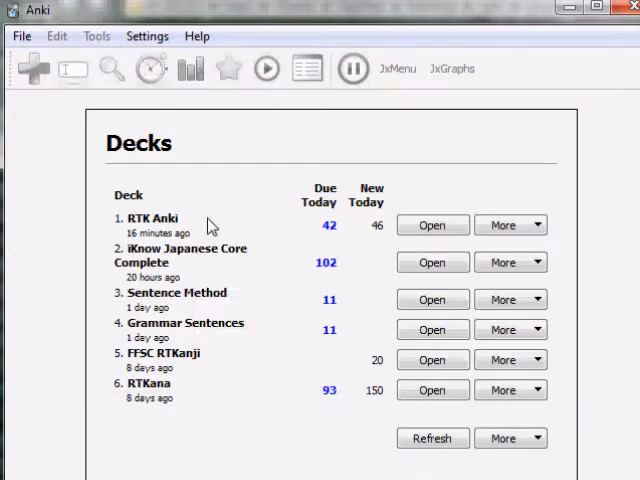
Generate seen-kanji statistics for iKnow Japanese Core Complete twice from the Tools menu
left_click(432, 262)
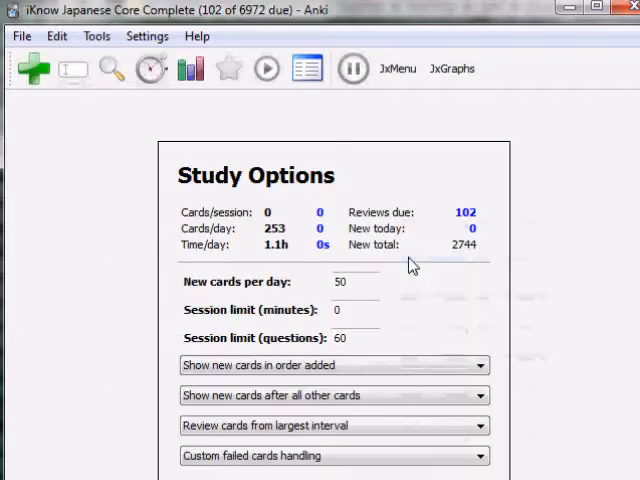
left_click(56, 36)
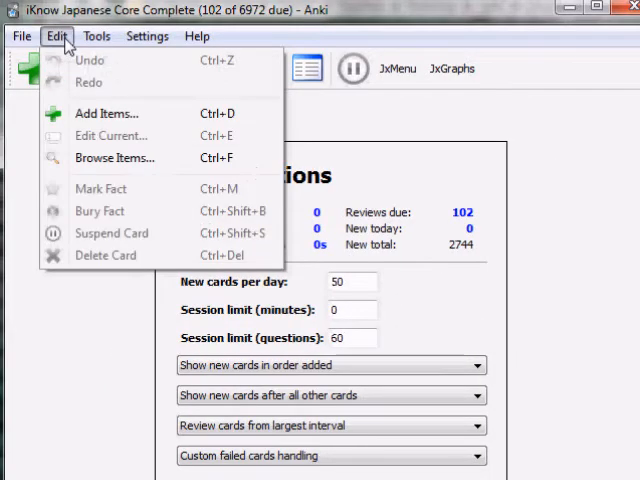
left_click(96, 36)
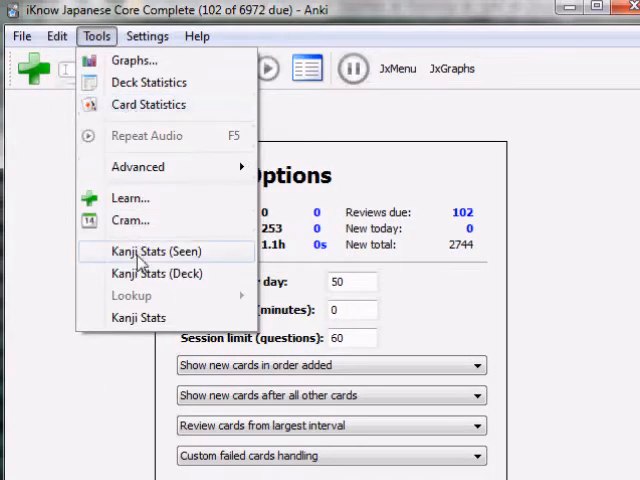
left_click(156, 252)
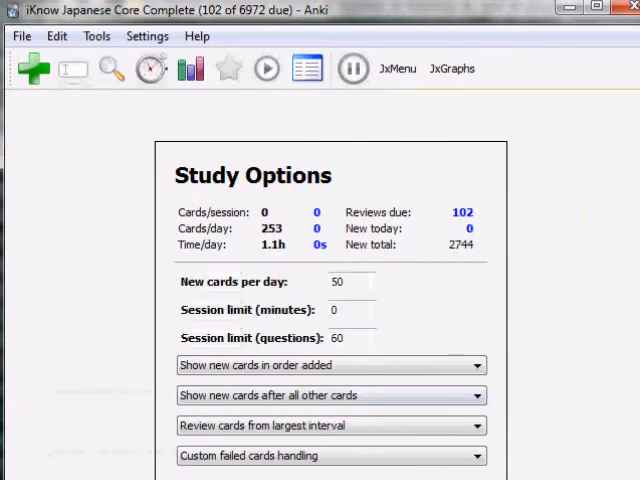
left_click(96, 36)
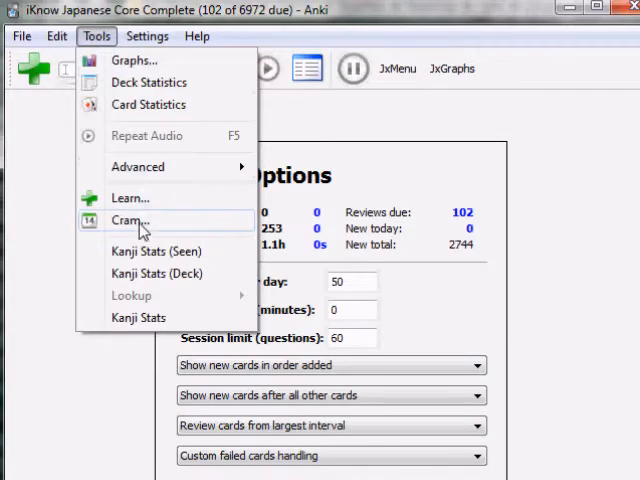
left_click(156, 252)
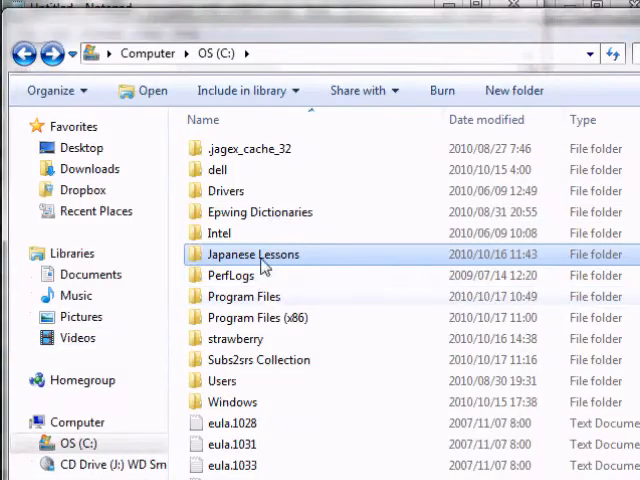
Load the kanken levels spreadsheet from Japanese Lessons > Kanji and On Yomi into OpenOffice Calc
double_click(252, 254)
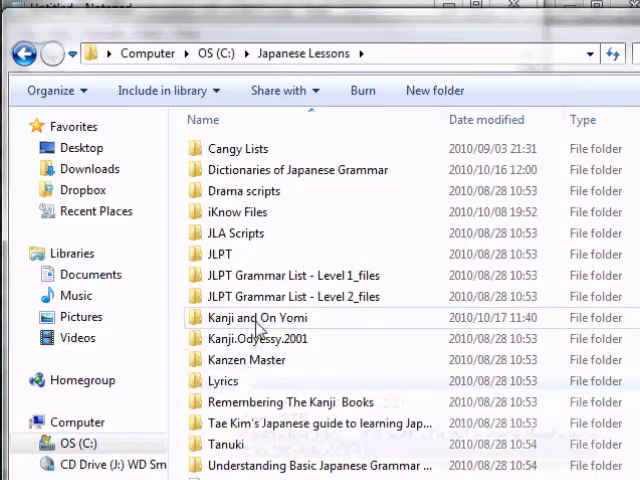
double_click(254, 316)
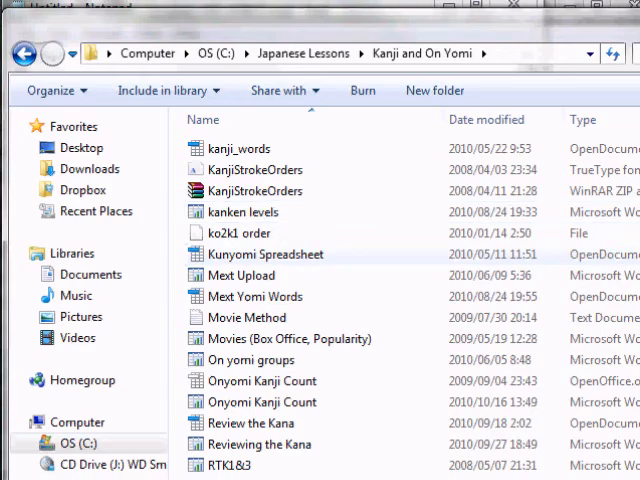
double_click(242, 212)
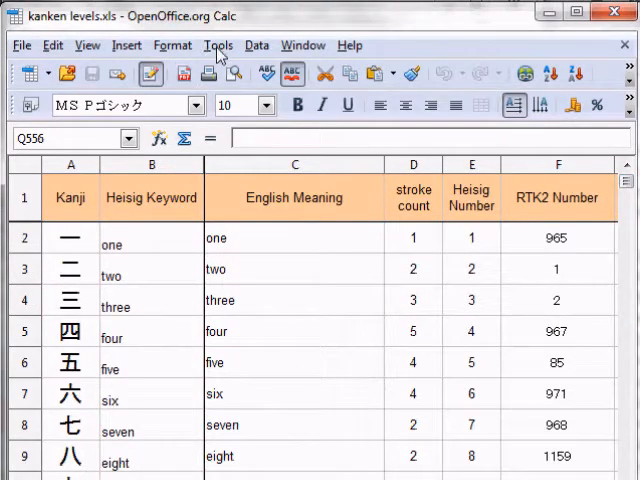
Review Calc's Tools > Options settings, then move to the final rows of the kanken levels table
left_click(218, 44)
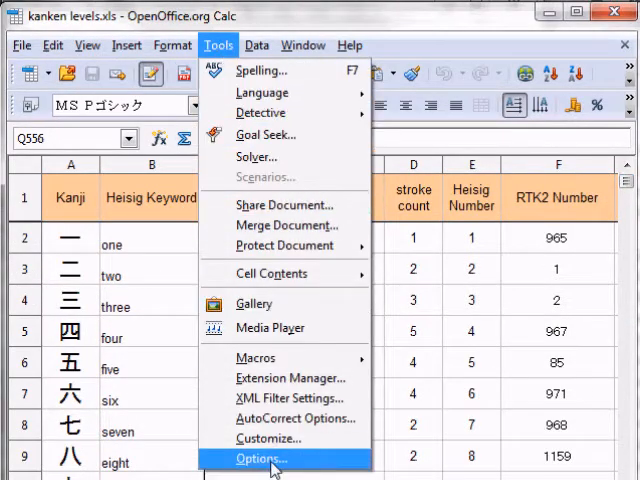
left_click(258, 458)
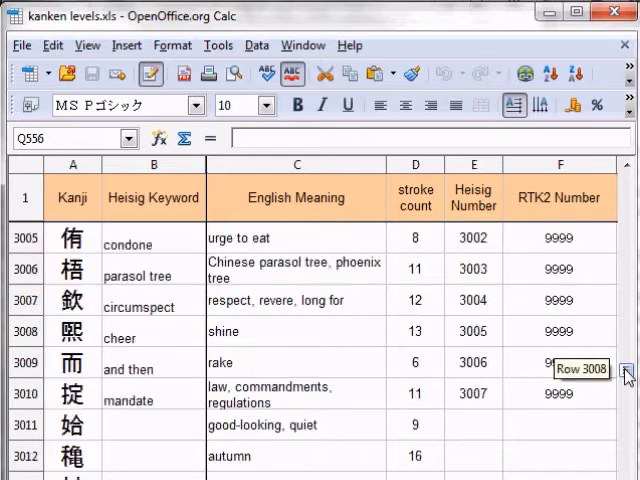
left_click(472, 424)
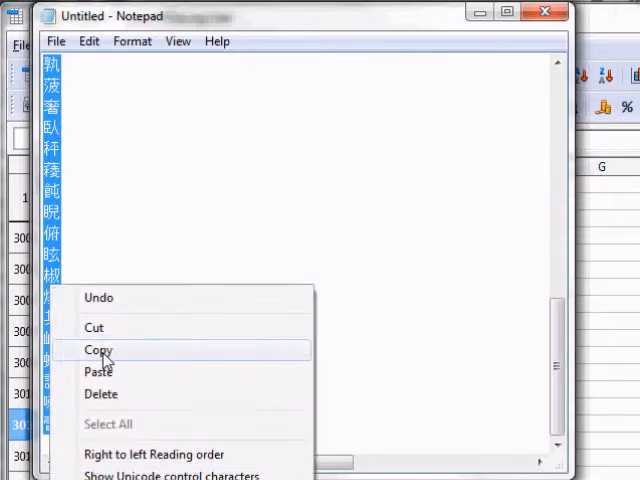
Copy the new kanji list from Notepad into column A of a new Calc sheet via Text Import
left_click(98, 350)
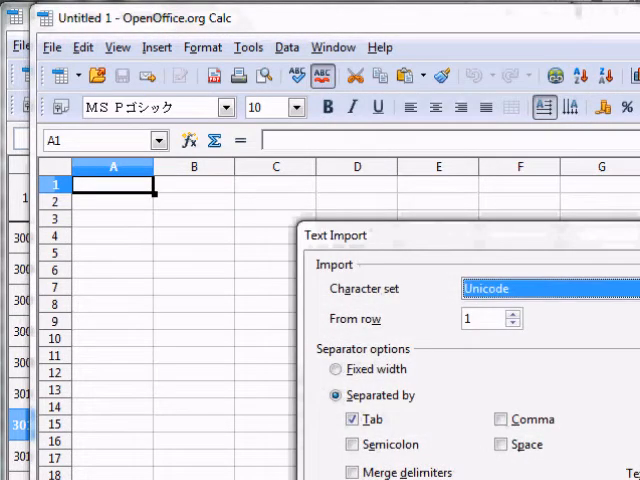
left_click(550, 288)
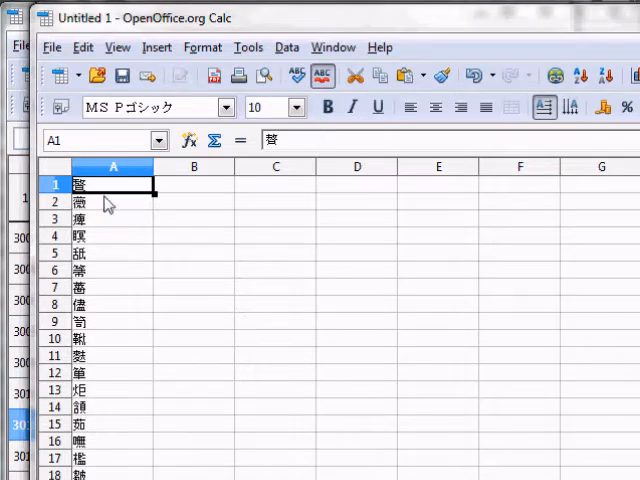
left_click(248, 48)
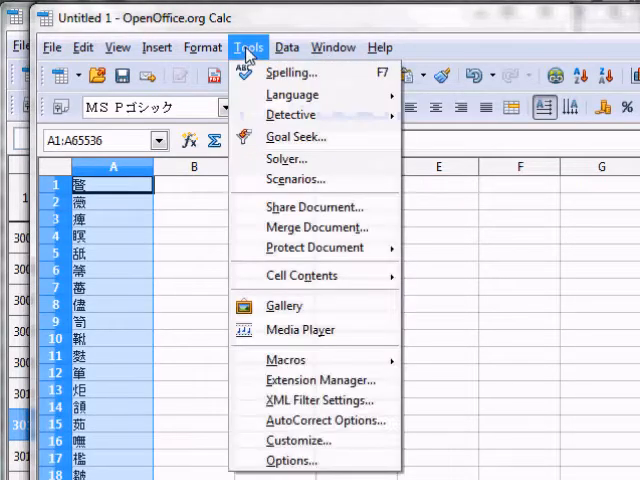
Sort column A with Data > Sort and copy the sorted kanji list
left_click(288, 48)
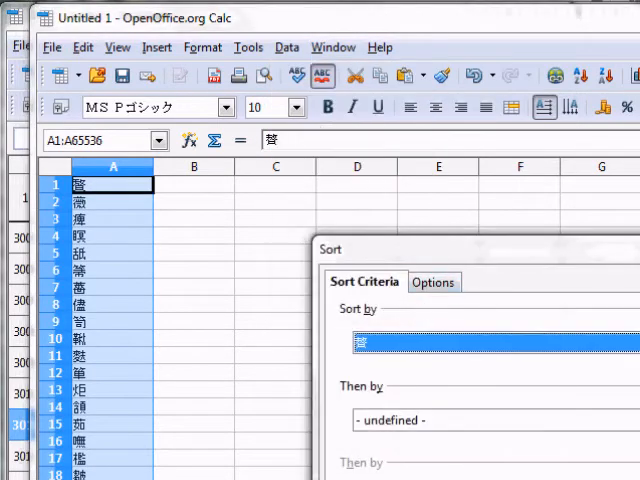
left_click(432, 280)
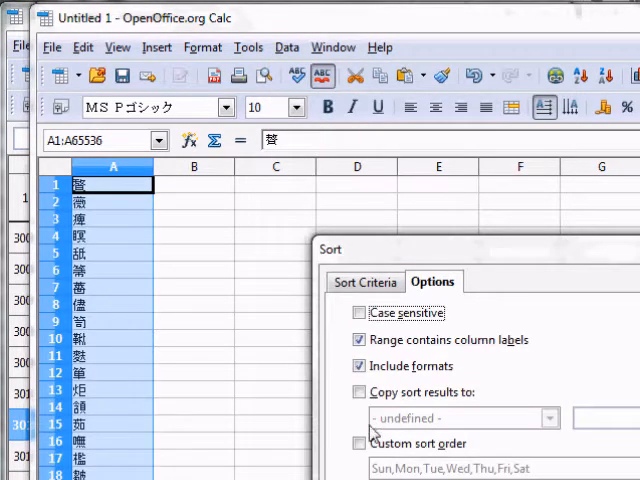
left_click(360, 444)
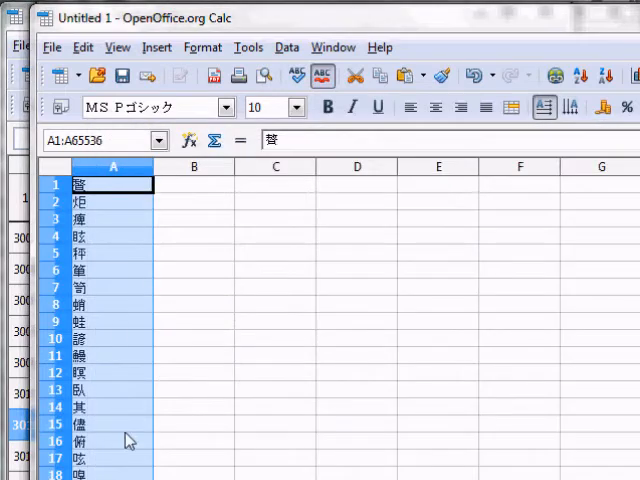
left_click(112, 338)
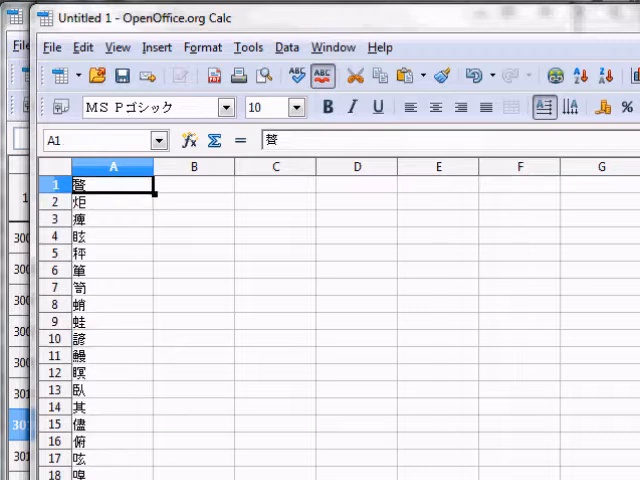
scroll("down", 3)
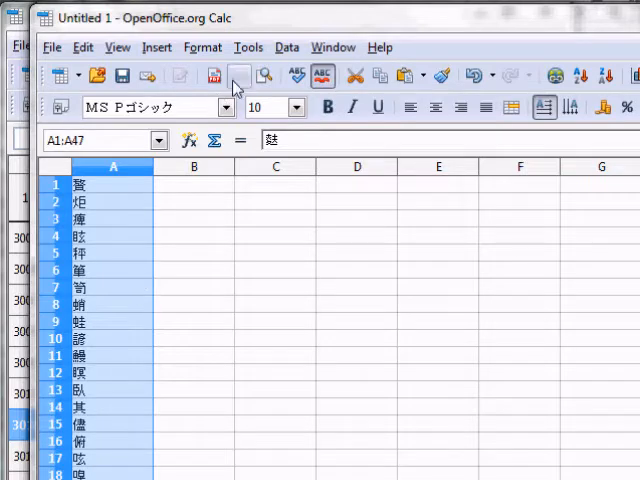
left_click(248, 48)
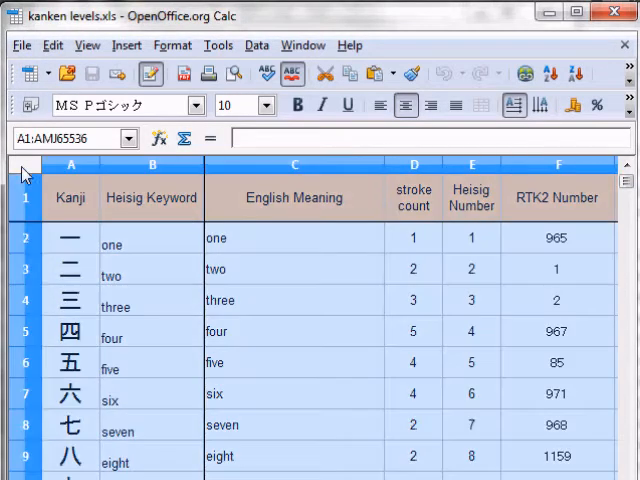
Re-sort the kanken levels table by Heisig Number ascending using the custom kanji sort order
left_click(256, 44)
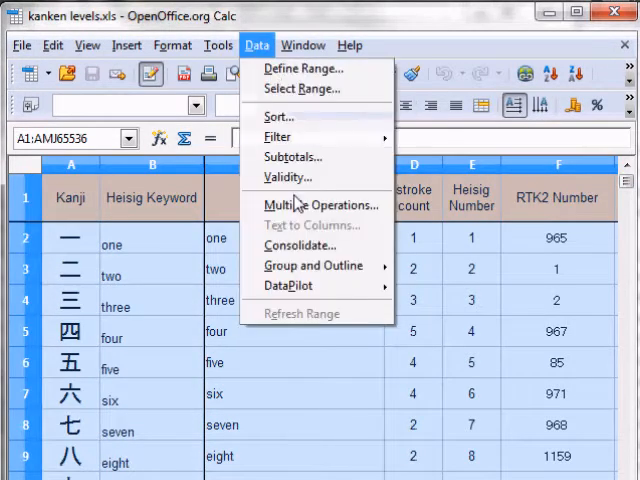
mouse_move(280, 116)
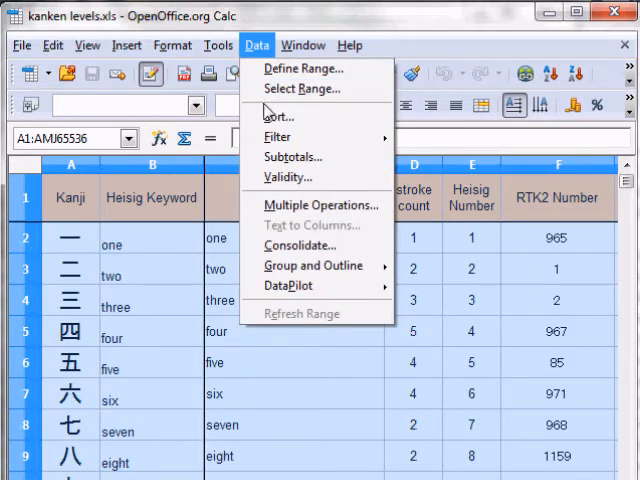
left_click(280, 116)
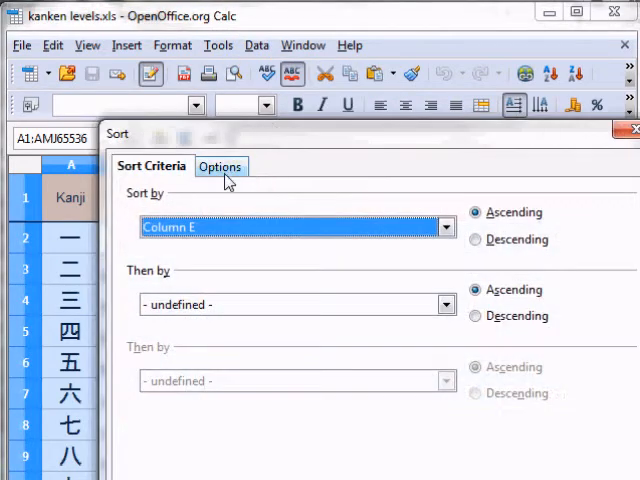
left_click(220, 166)
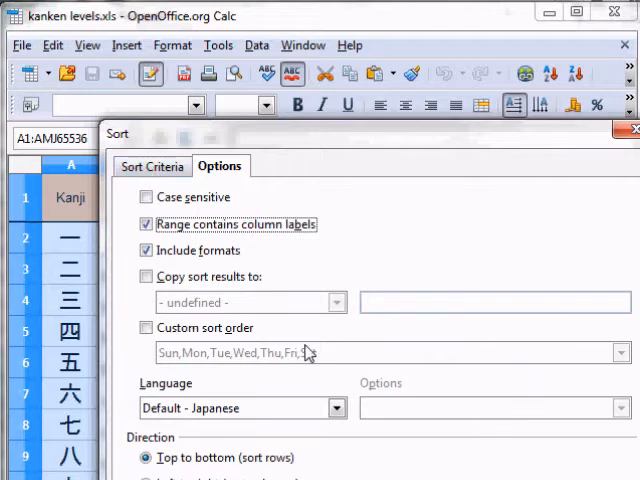
left_click(148, 328)
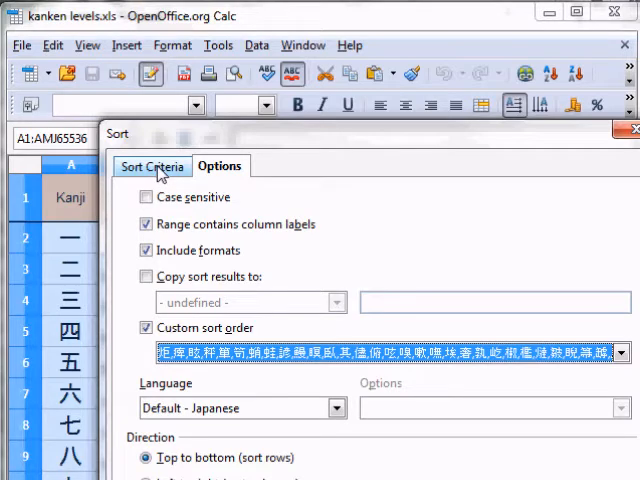
left_click(152, 166)
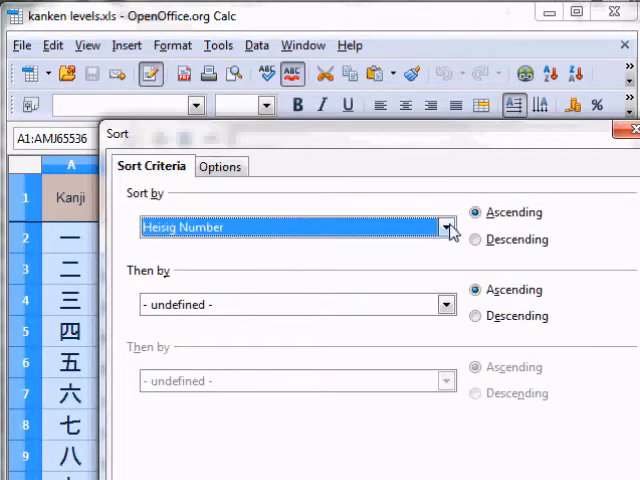
left_click(448, 228)
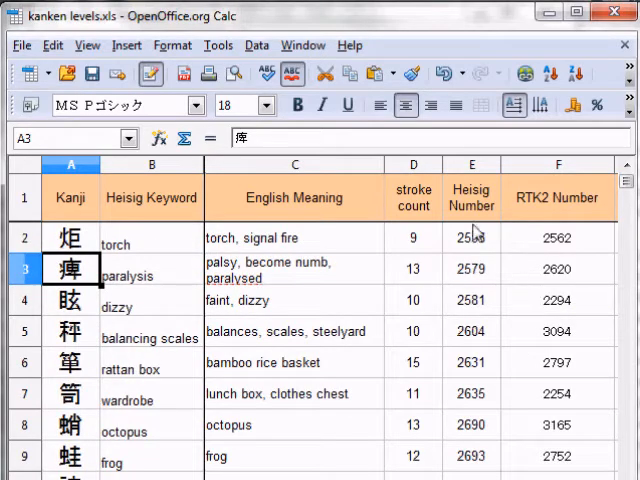
scroll("down", 3)
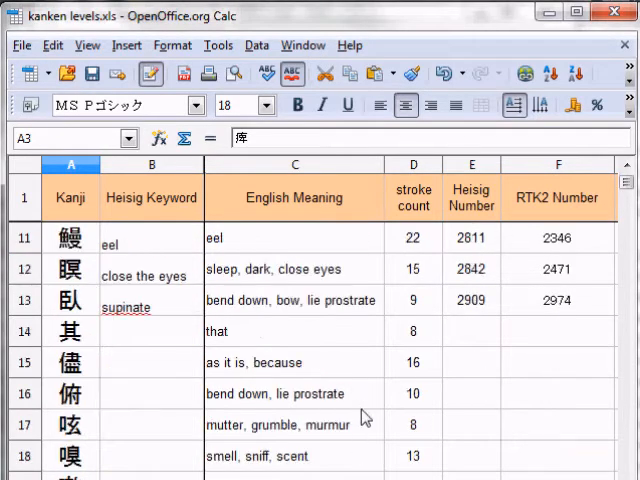